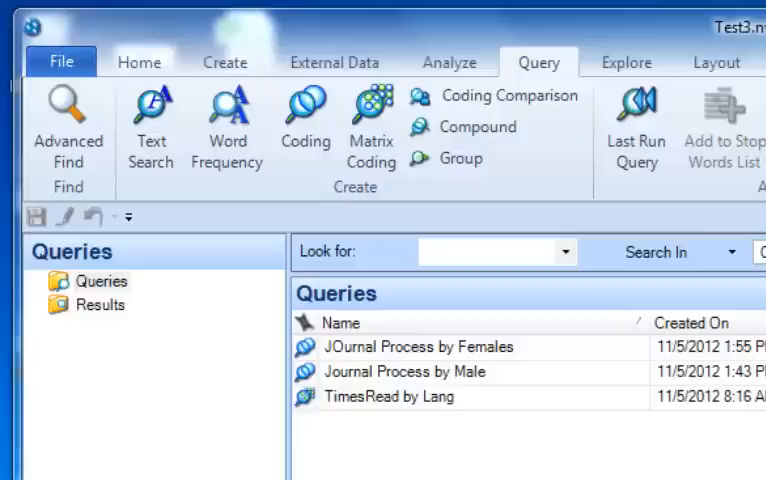
mouse_move(597, 383)
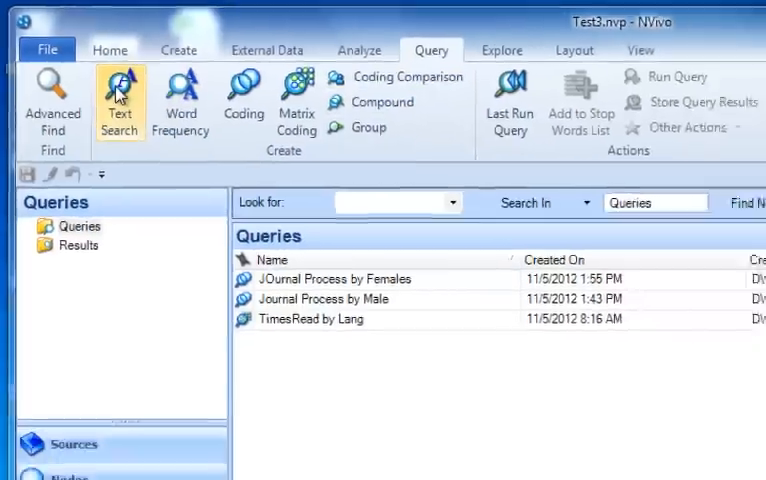
- Start a new Text Search query with 'write' as the search term
left_click(118, 91)
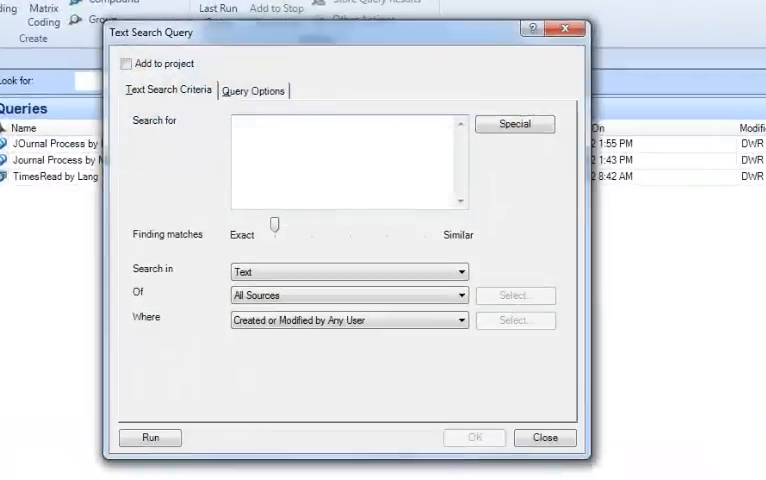
mouse_move(314, 155)
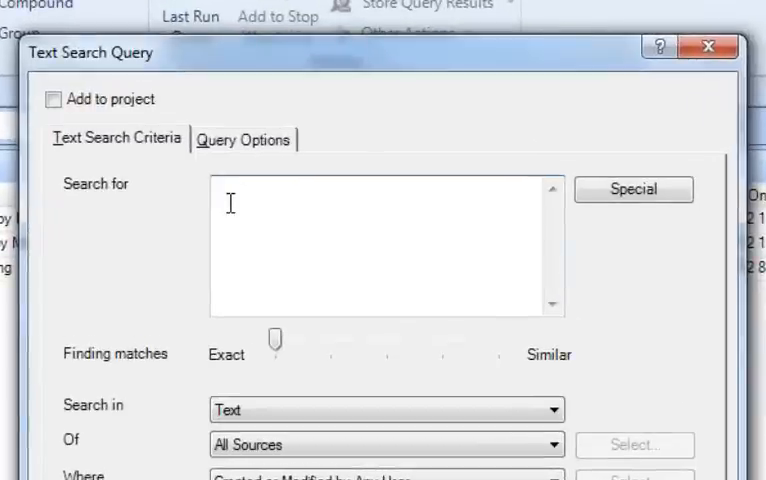
left_click(230, 203)
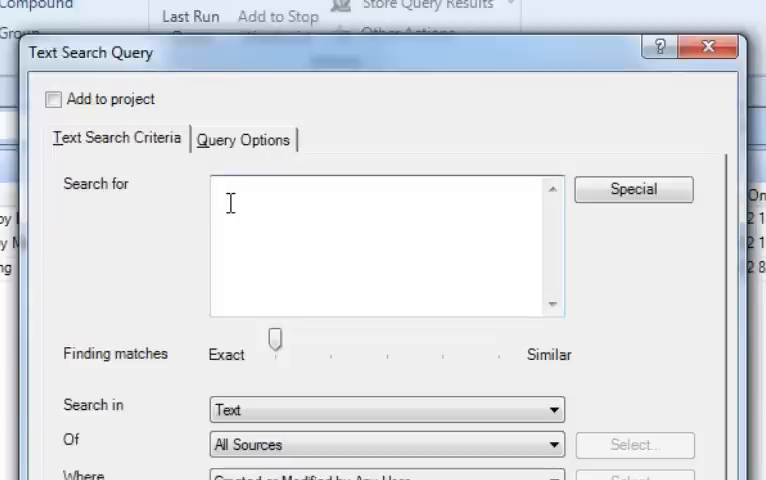
type("w")
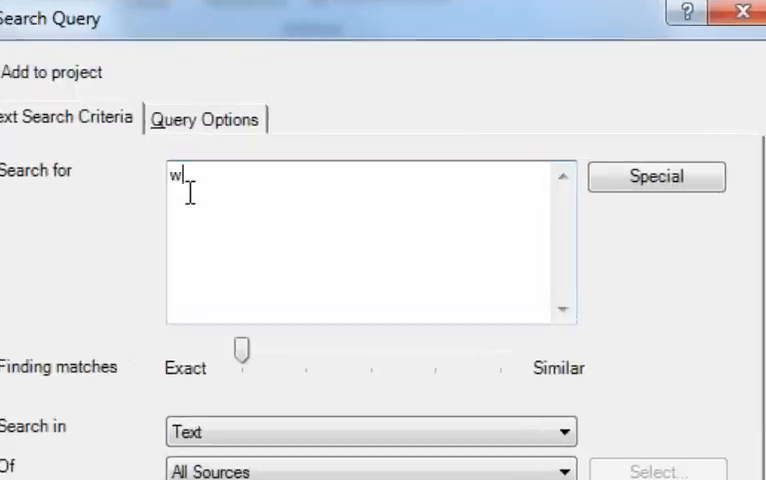
type("rite")
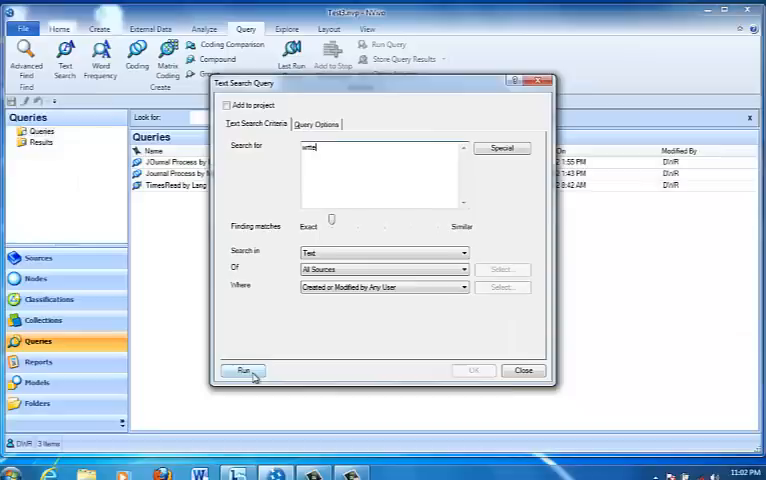
- Run the 'write' search and preview matching references with coverage in the sources
left_click(243, 371)
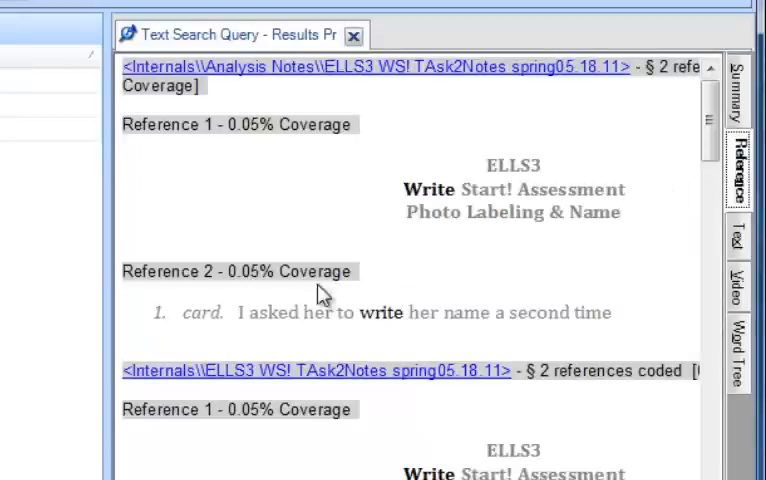
mouse_move(390, 338)
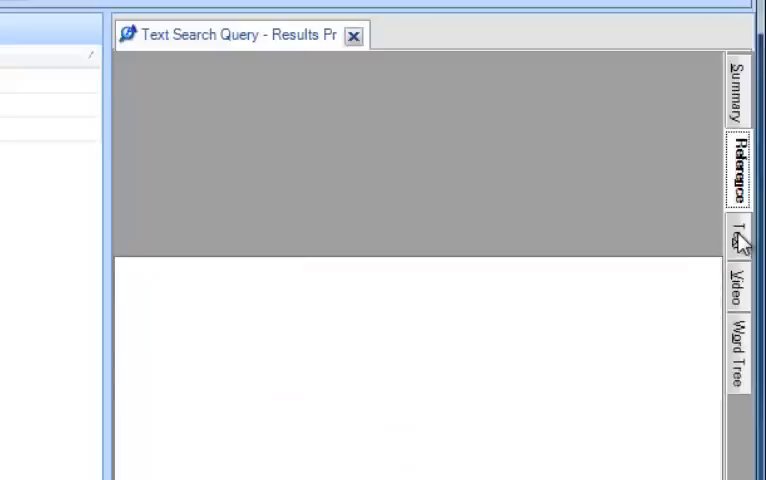
- Show the two videos whose transcript passages contain 'write'
left_click(736, 240)
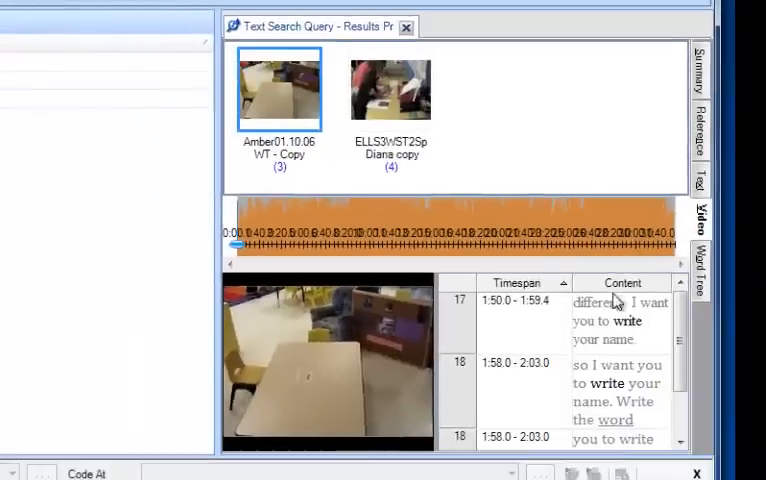
mouse_move(602, 342)
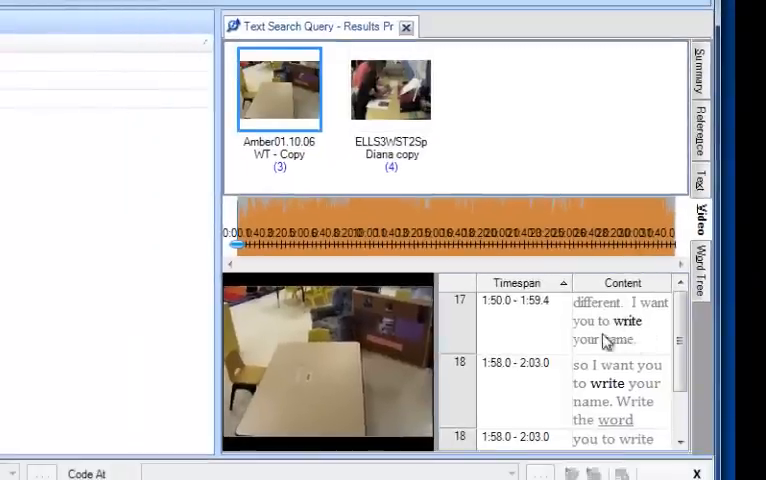
mouse_move(615, 334)
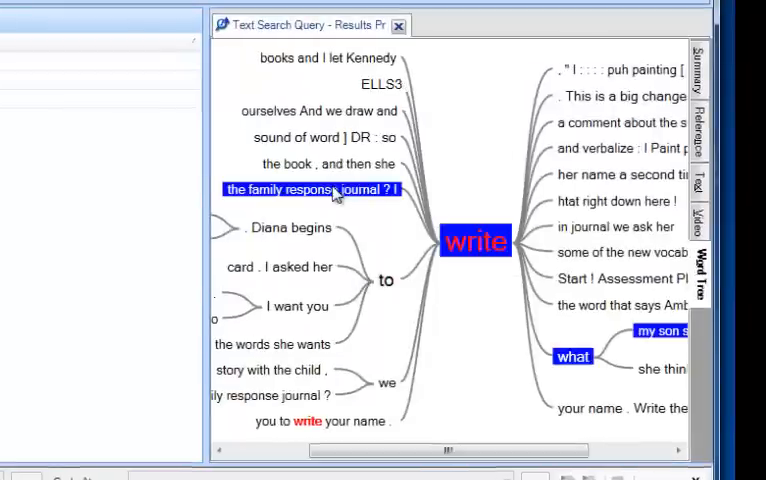
mouse_move(473, 248)
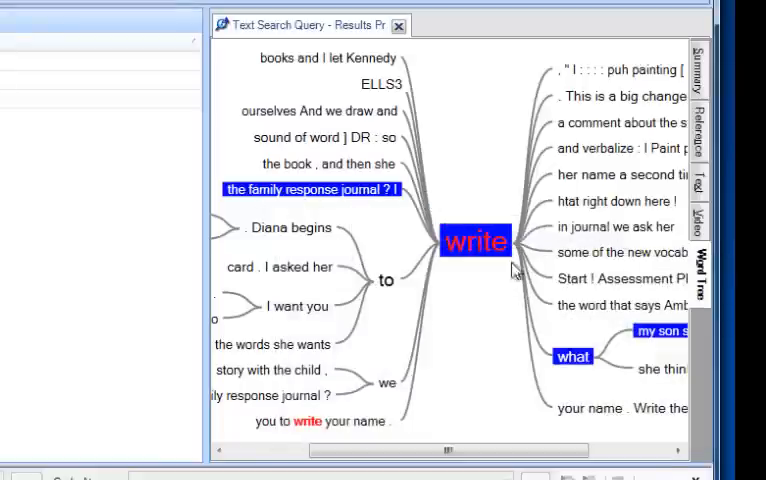
mouse_move(636, 360)
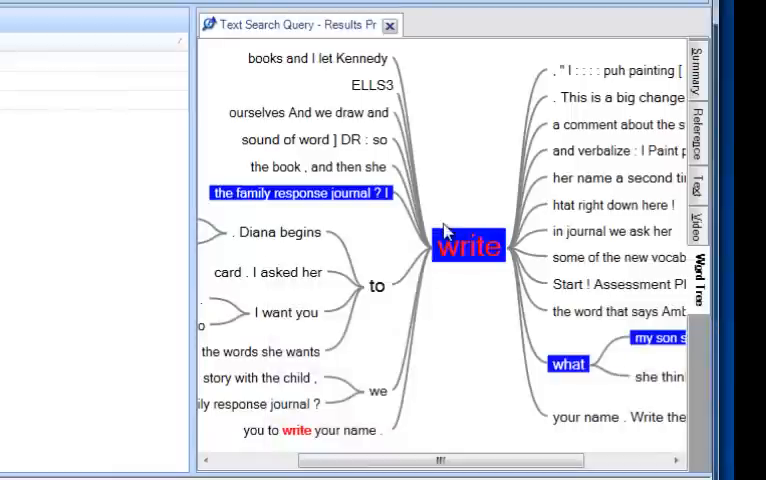
mouse_move(455, 286)
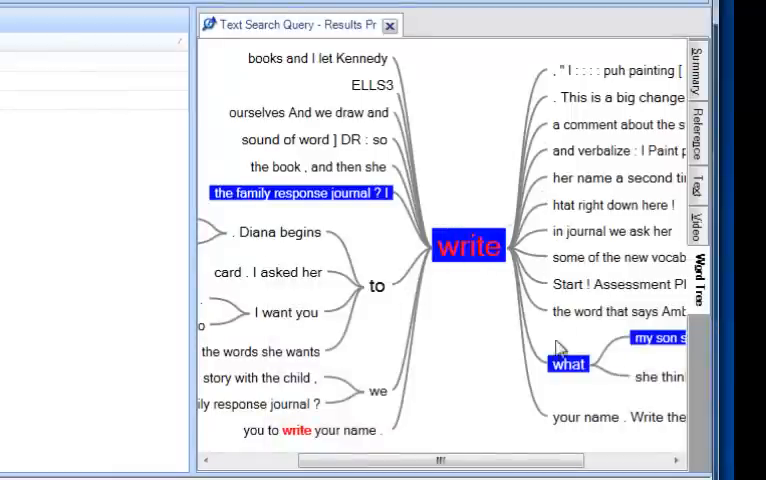
mouse_move(482, 275)
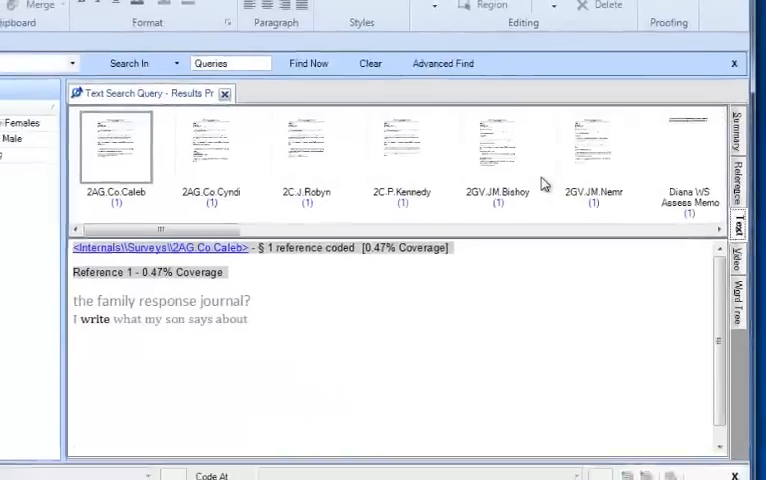
left_click(347, 145)
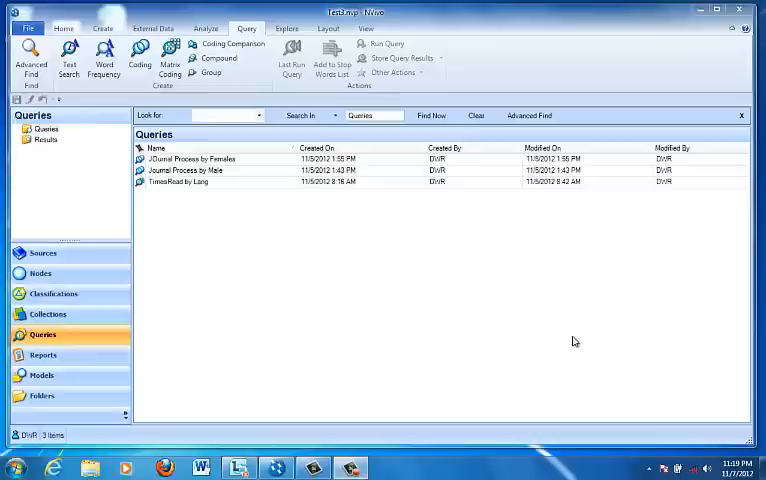
mouse_move(454, 300)
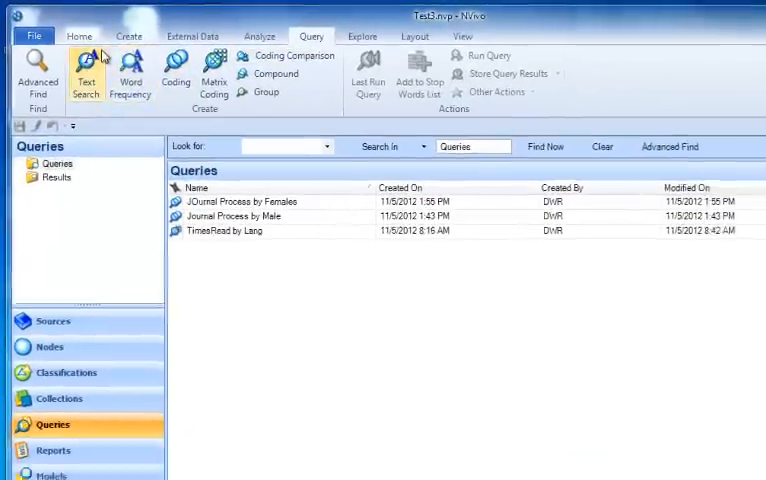
- Open a fresh, empty Text Search query form
left_click(88, 63)
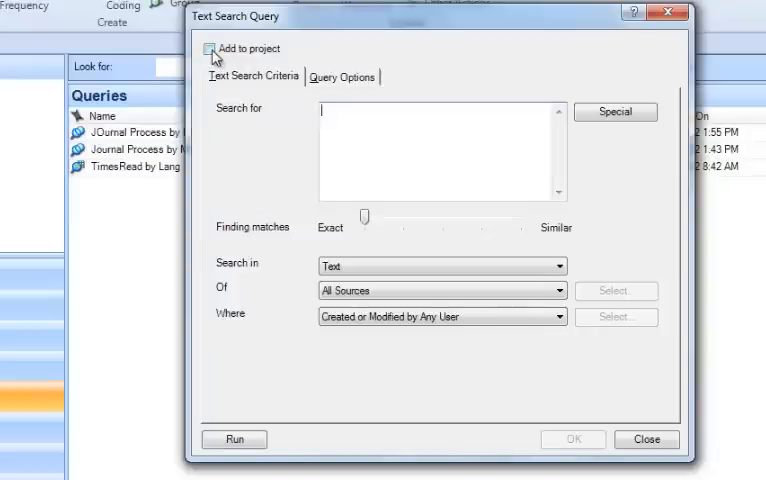
- Set the query to be added to the project under the name 'Write Search'
left_click(210, 48)
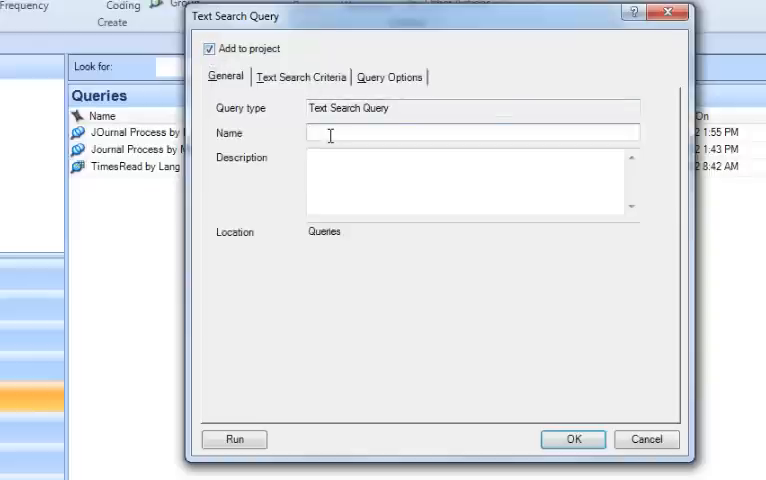
type("Write")
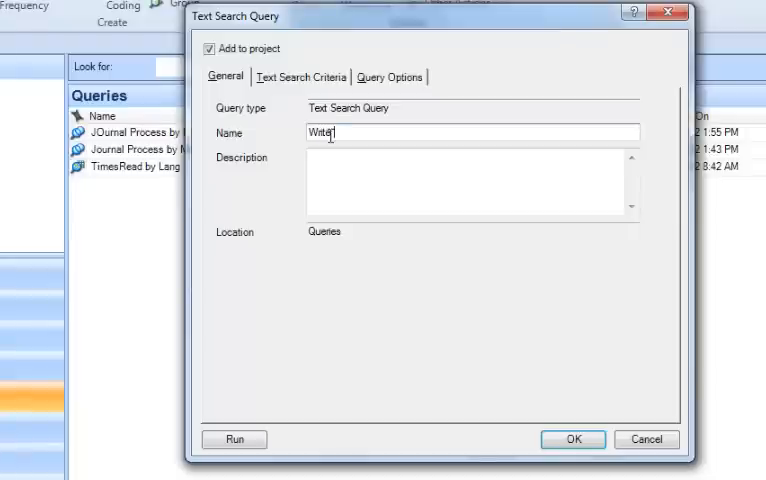
type("Search")
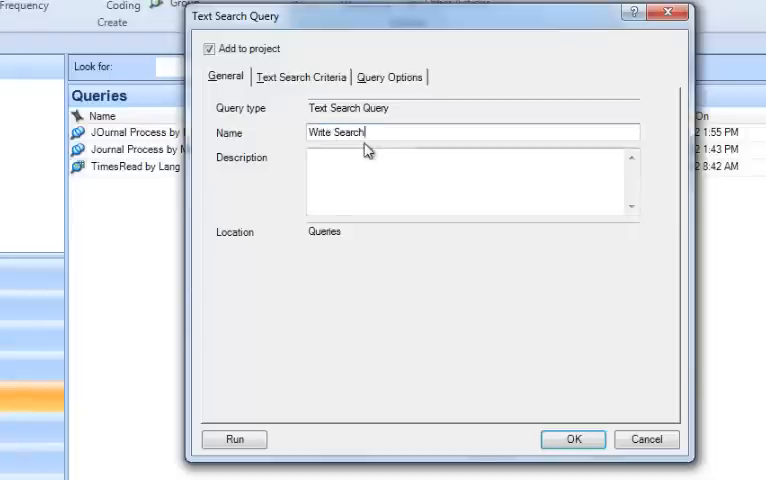
left_click(301, 77)
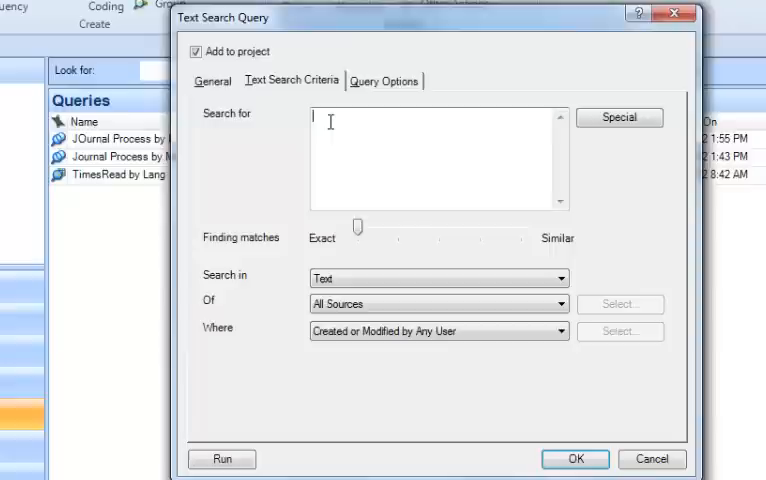
- Enter the wildcard term 'wr?te' as the search words, keeping other criteria at defaults
type("wr")
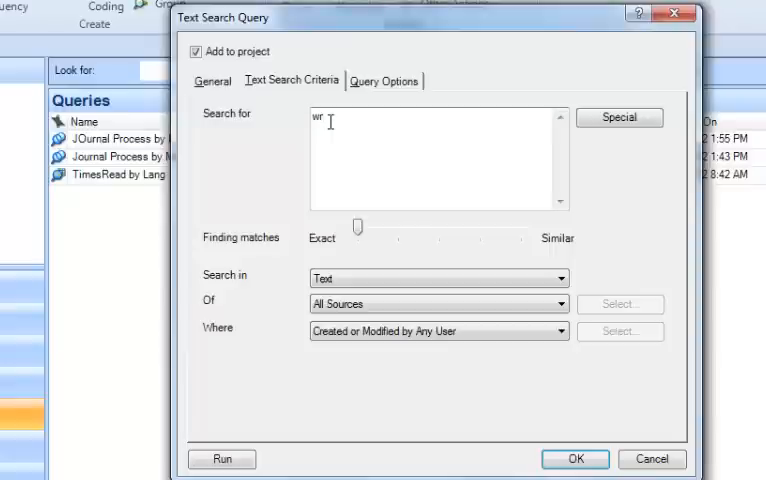
left_click(626, 117)
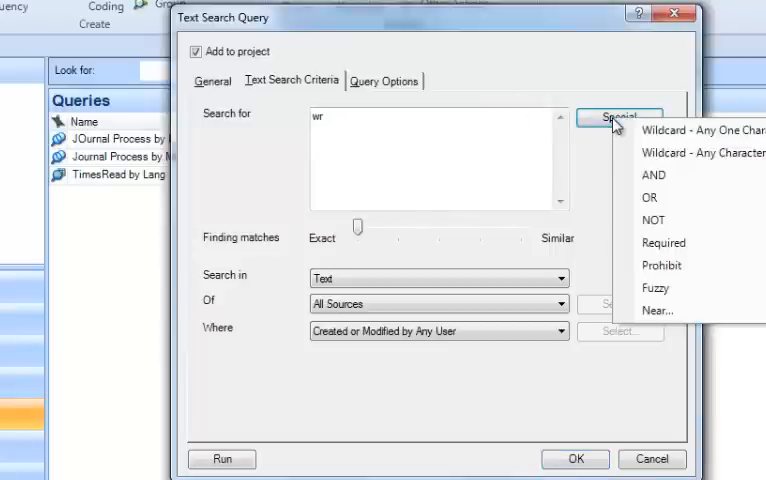
mouse_move(685, 152)
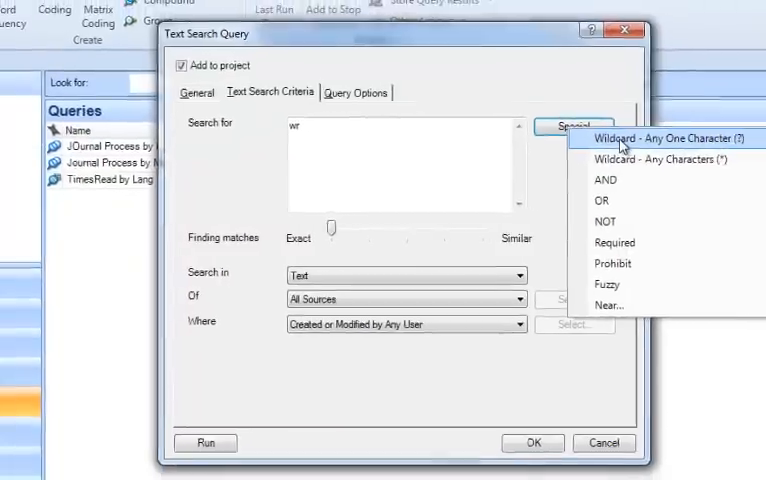
left_click(663, 138)
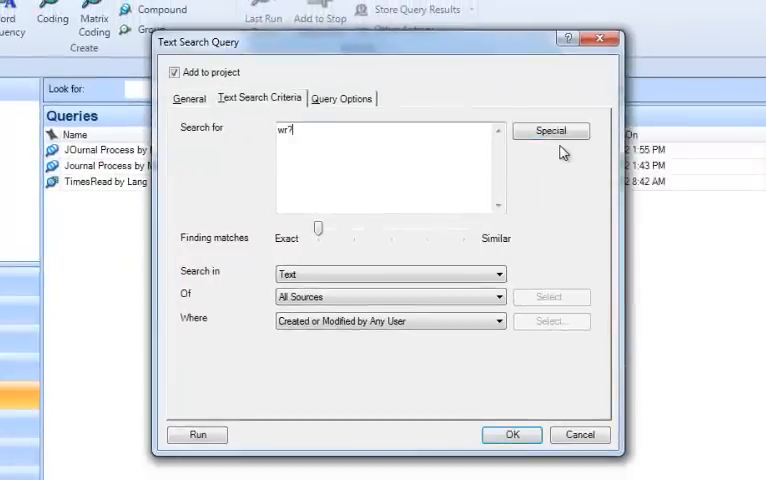
type("te")
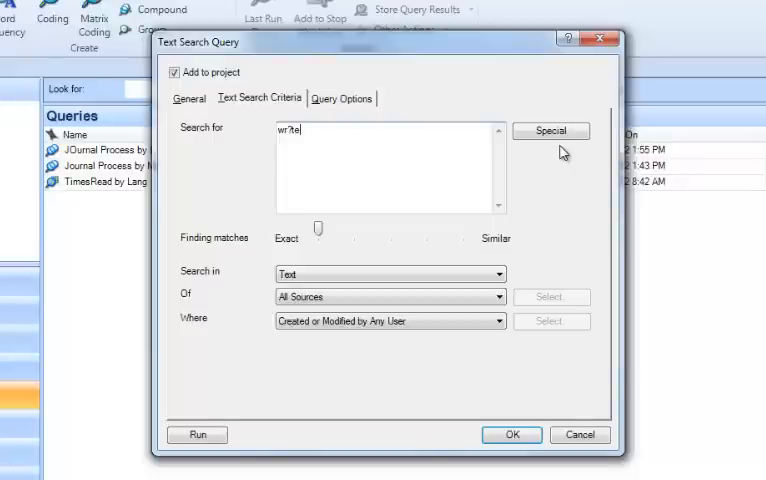
mouse_move(536, 172)
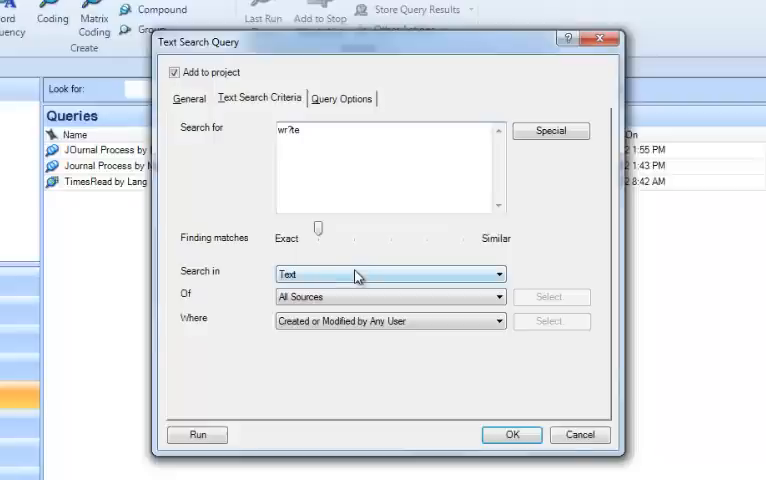
mouse_move(403, 282)
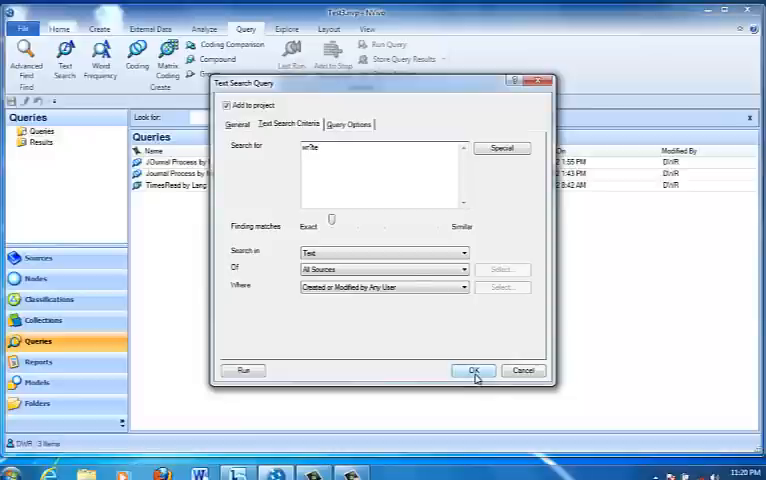
mouse_move(241, 370)
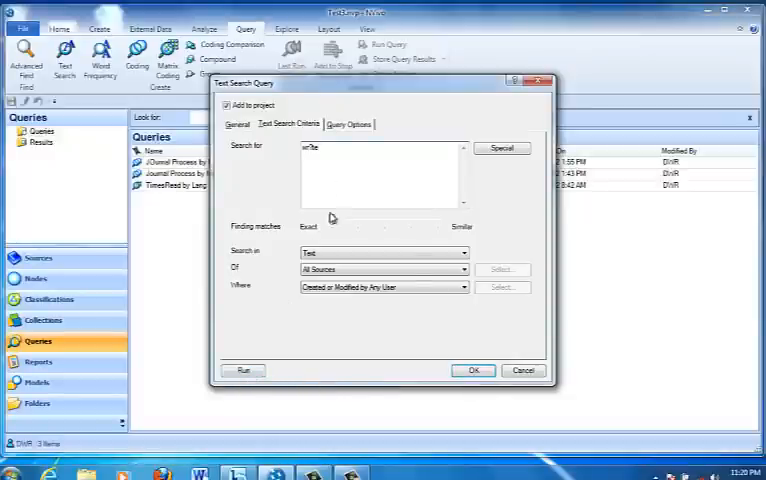
- Save results as a new 'Write Search' node in Results and run the query
left_click(348, 124)
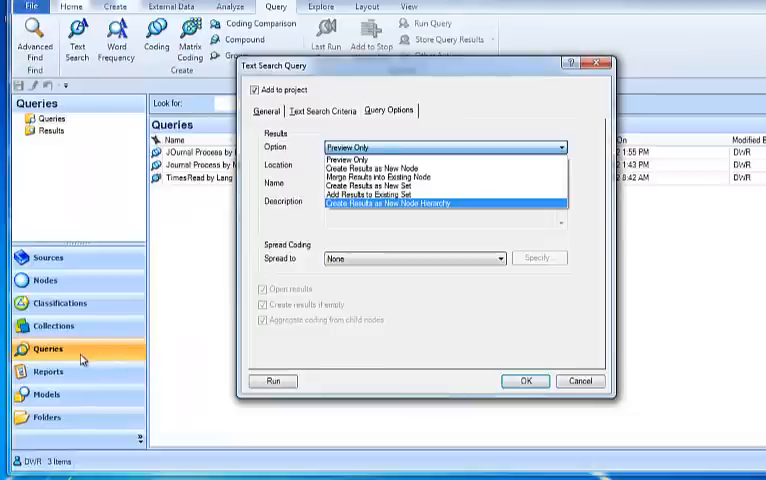
mouse_move(62, 355)
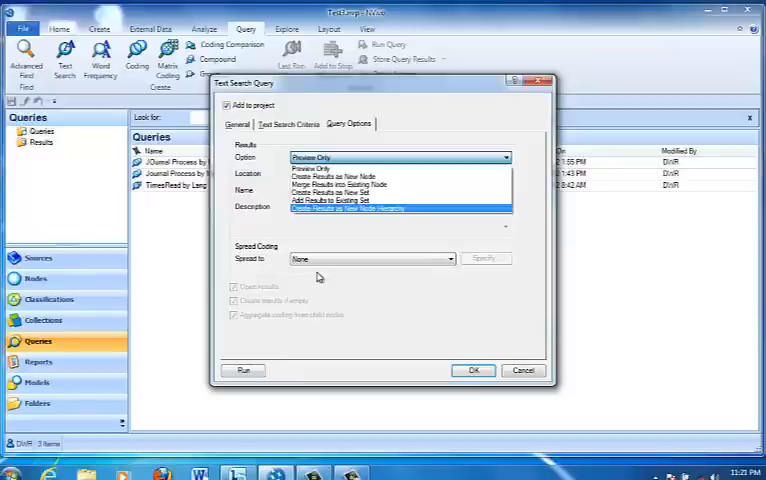
mouse_move(416, 308)
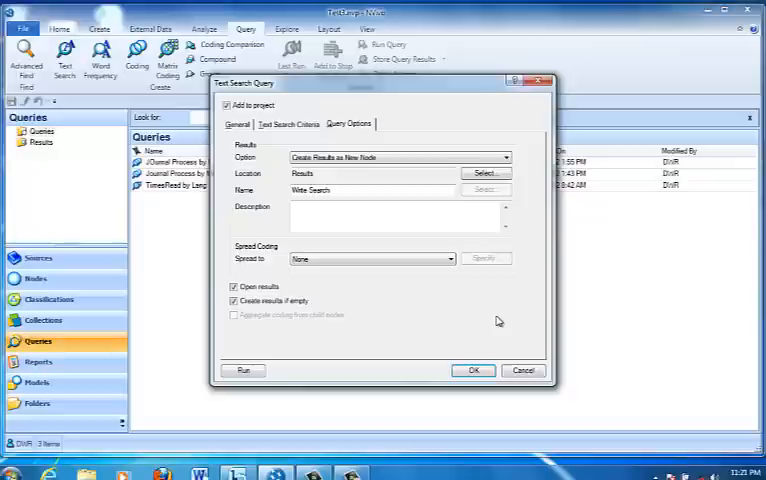
left_click(243, 370)
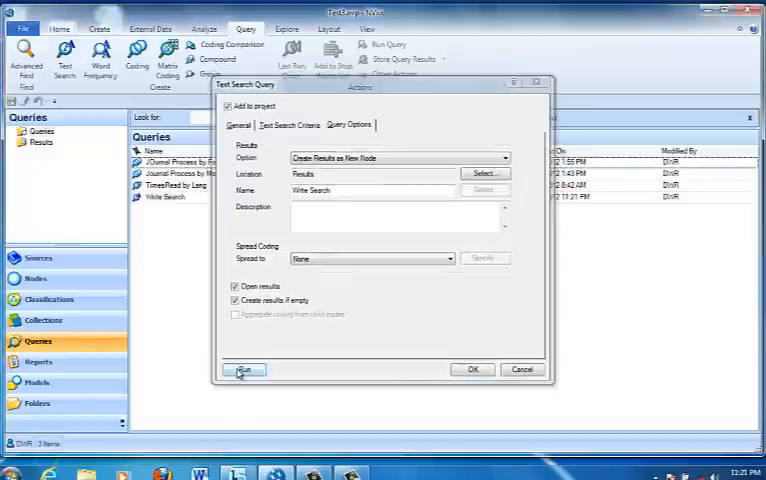
- Browse the Write Search results, showing text references and video transcript matches
left_click(245, 369)
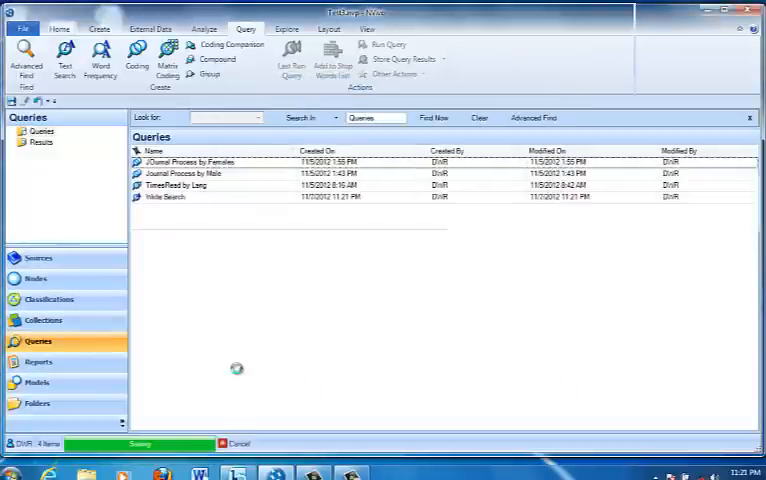
double_click(165, 197)
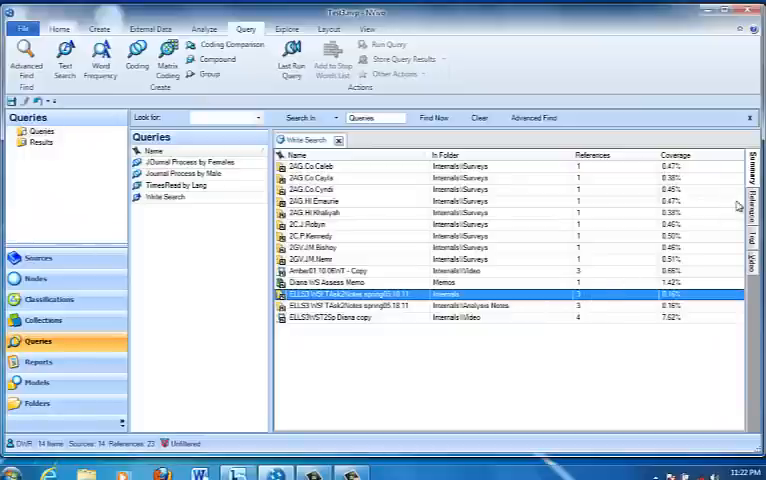
double_click(350, 294)
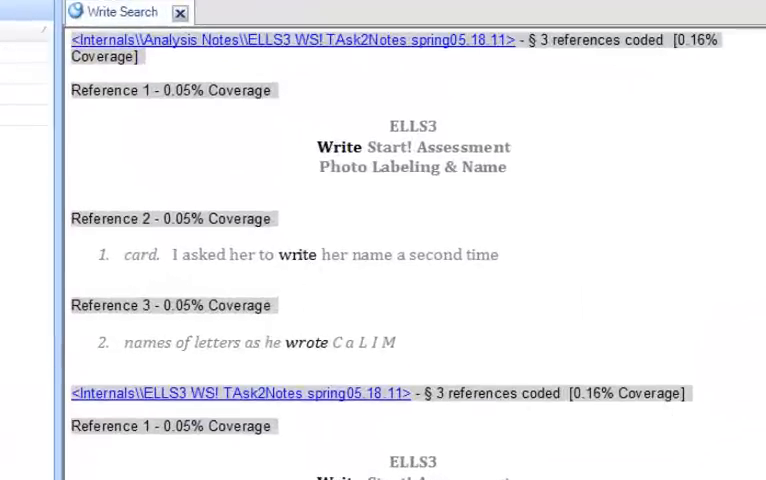
scroll("down", 3)
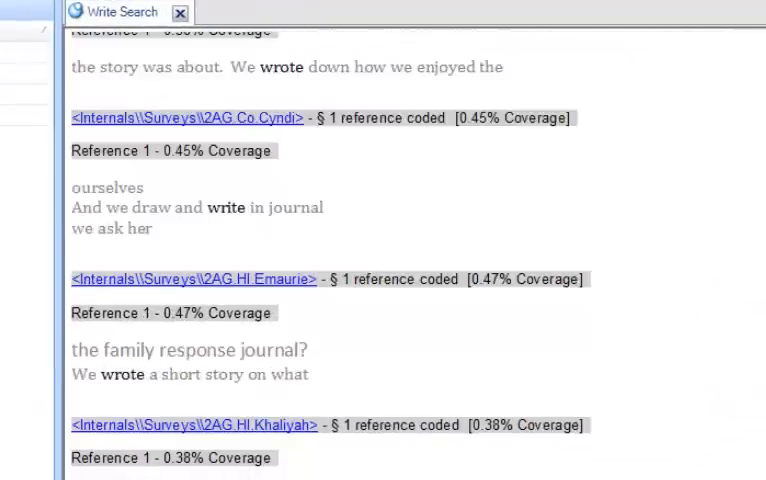
scroll("down", 3)
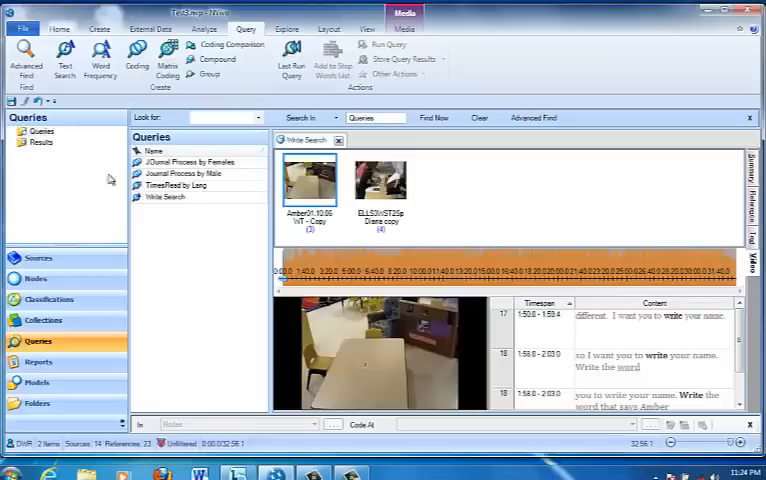
- Open Queries > Results and select the Write Search result node
left_click(40, 131)
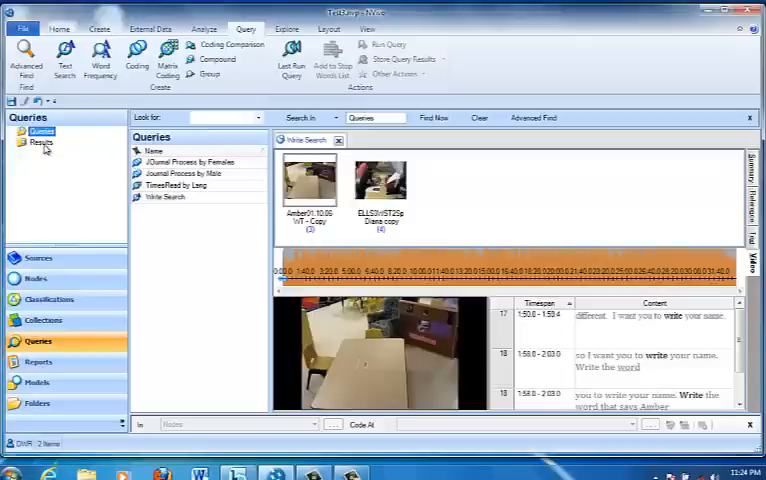
left_click(41, 141)
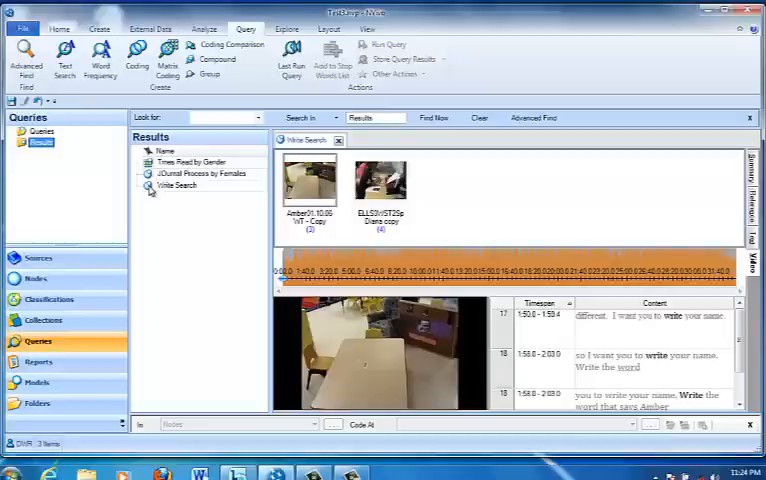
left_click(177, 186)
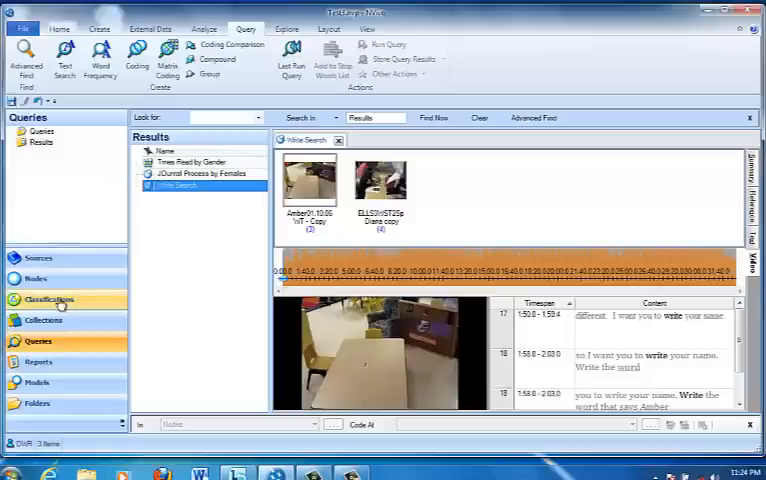
- Switch to the Nodes list, where the Write Search node now appears
left_click(36, 278)
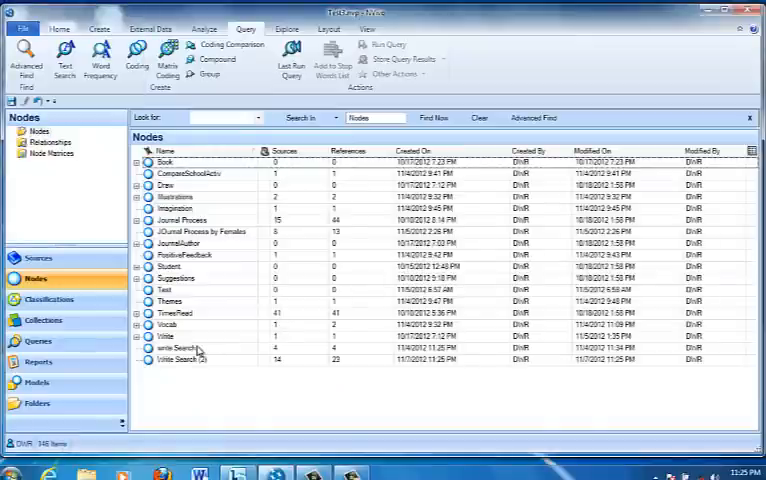
mouse_move(186, 372)
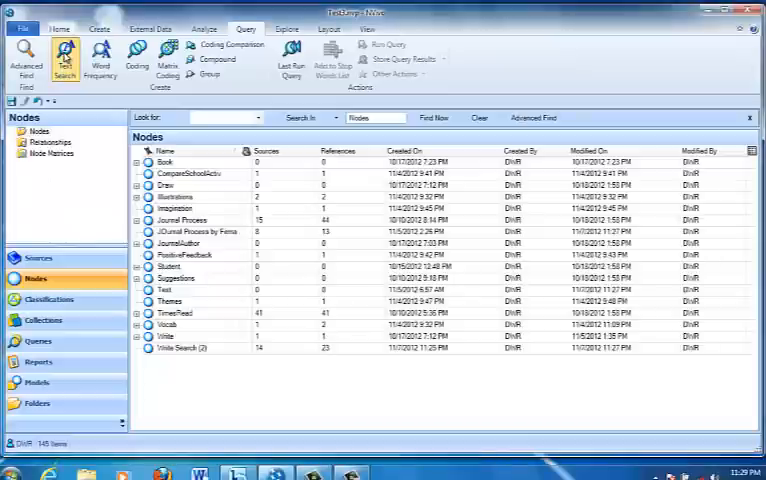
- Run a new text search query for 'write AND draw' using the Special AND operator
left_click(63, 62)
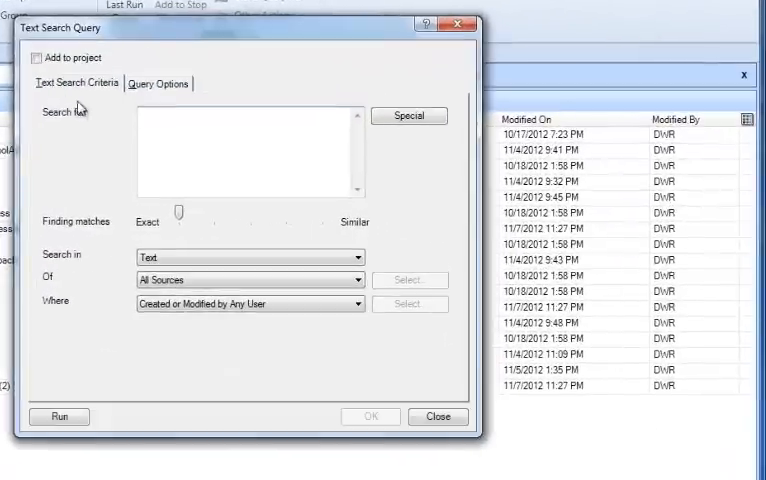
type("write")
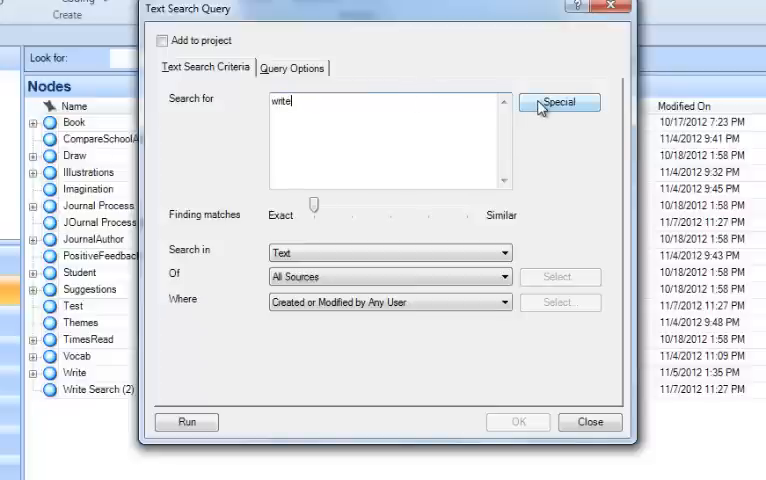
left_click(566, 101)
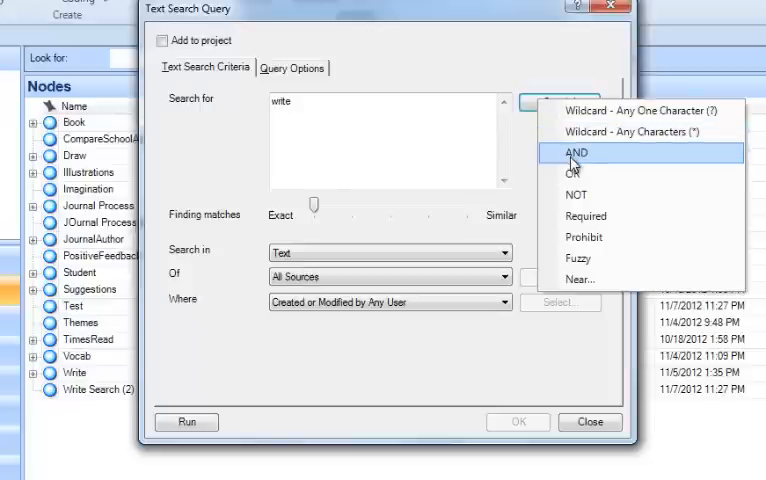
left_click(579, 154)
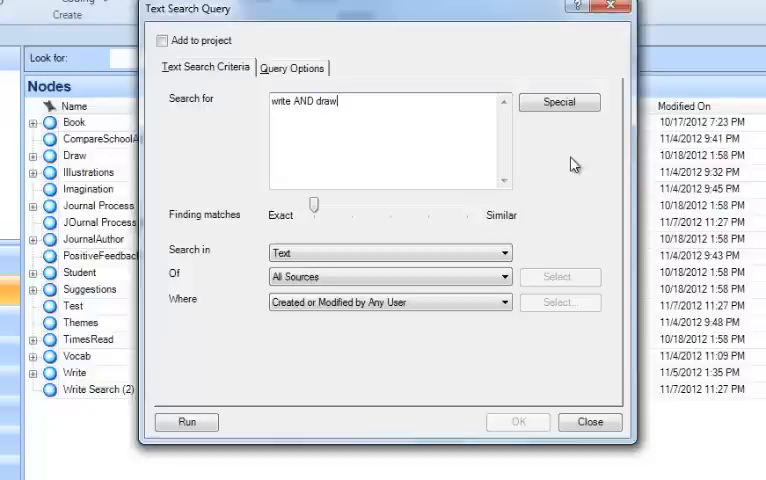
mouse_move(373, 398)
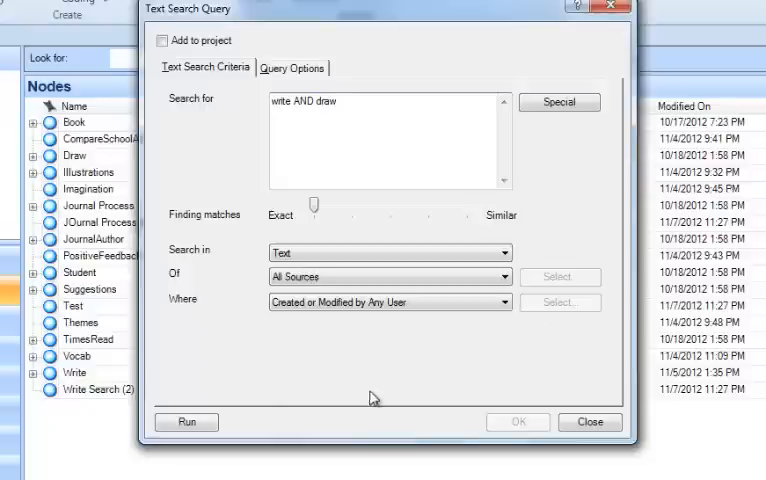
left_click(186, 421)
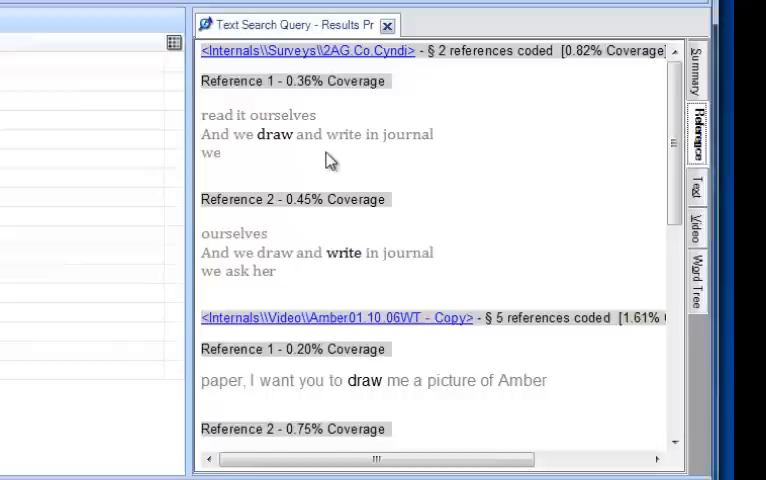
mouse_move(422, 164)
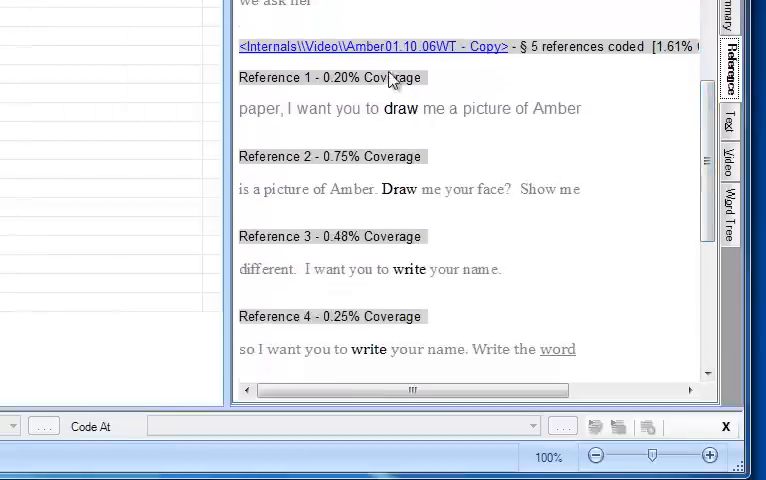
mouse_move(412, 119)
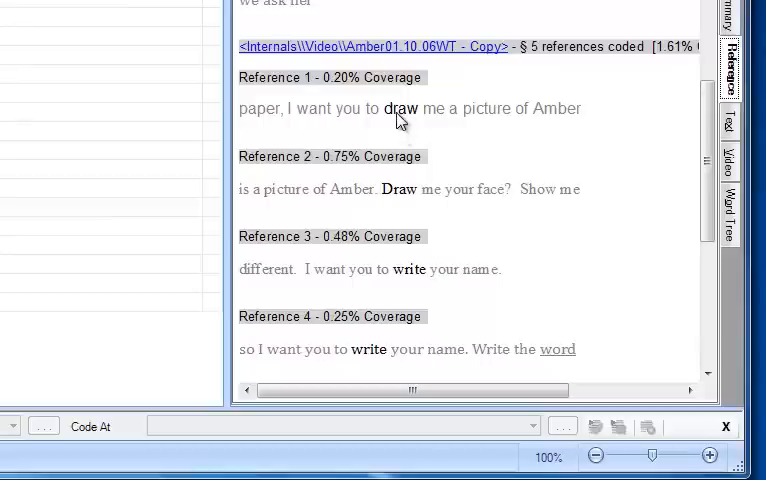
mouse_move(412, 285)
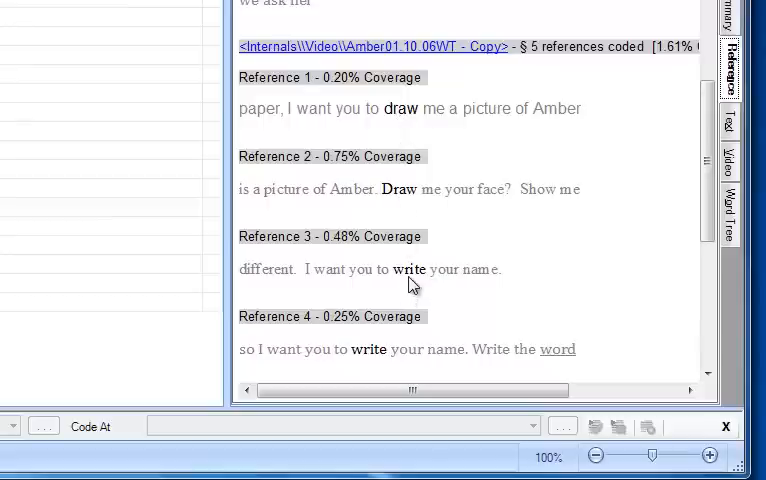